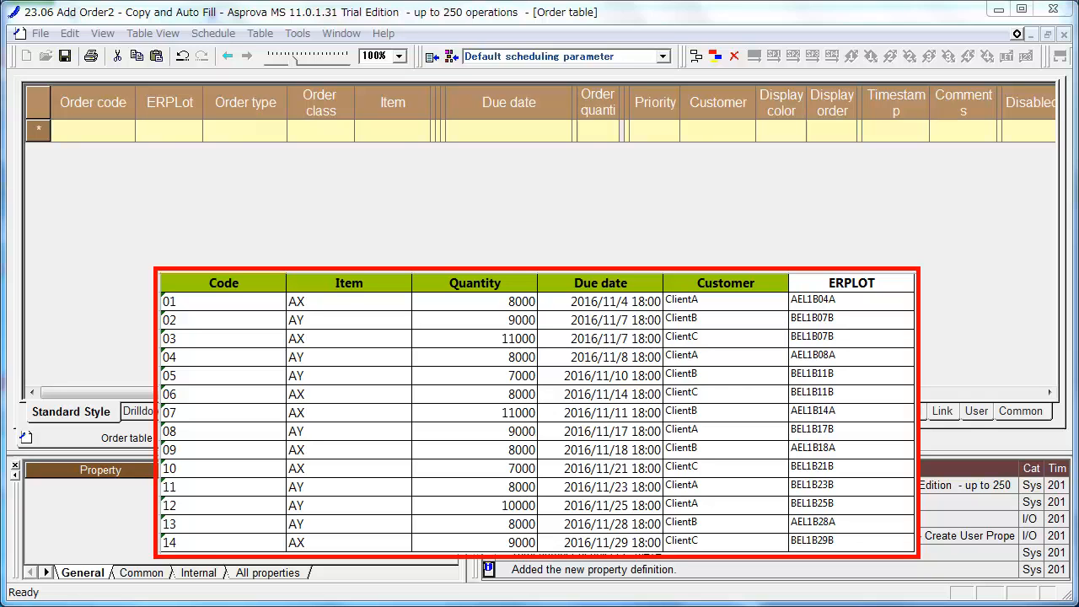
Step: Move the Item column after Order code and reposition Order quantity to follow it
click(391, 131)
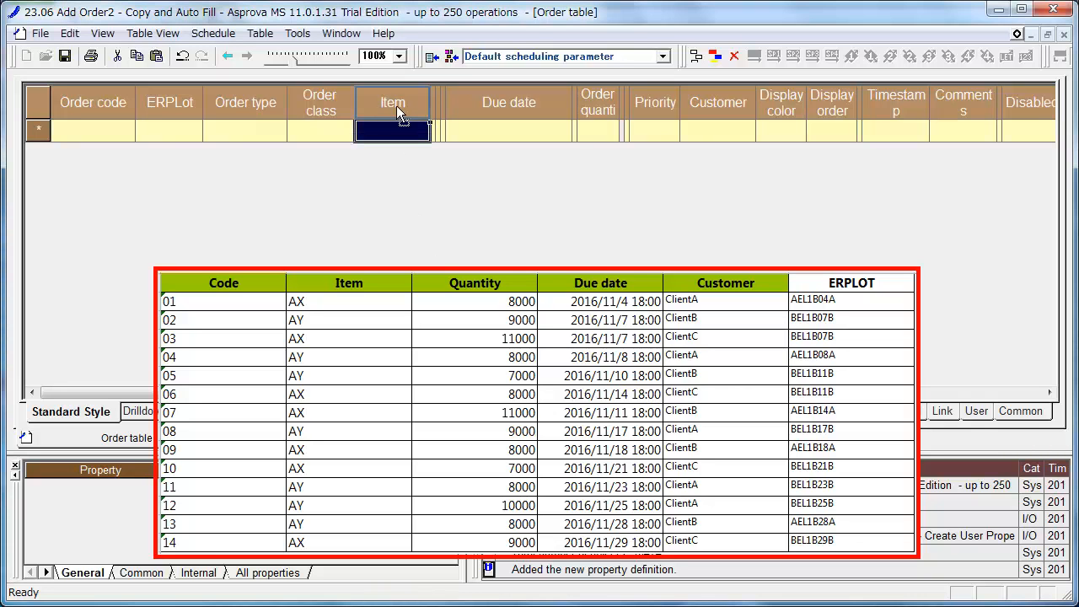
drag(391, 103, 172, 103)
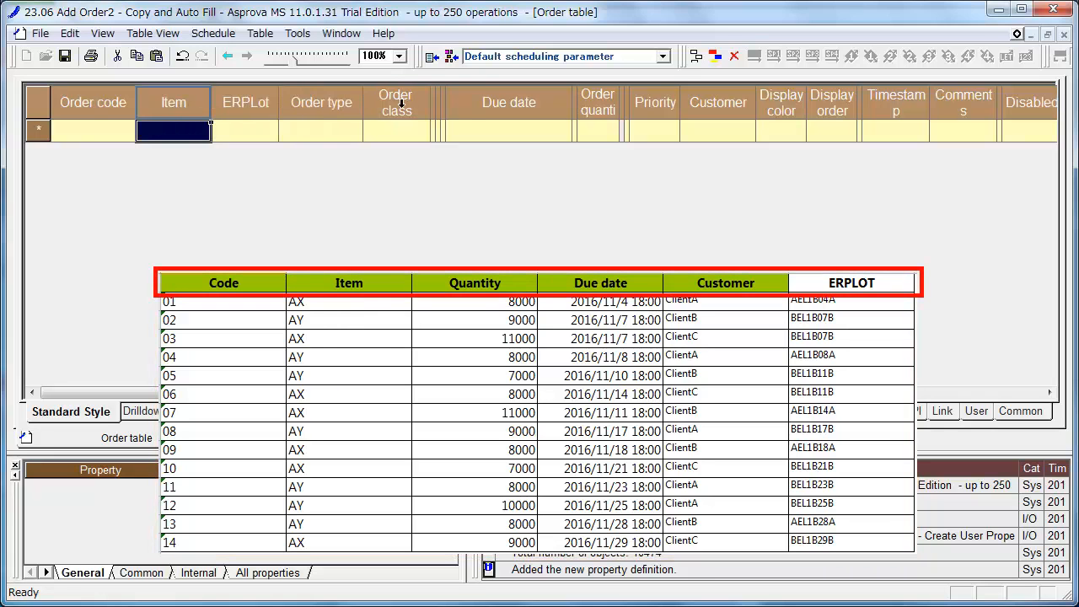
mouse_move(588, 98)
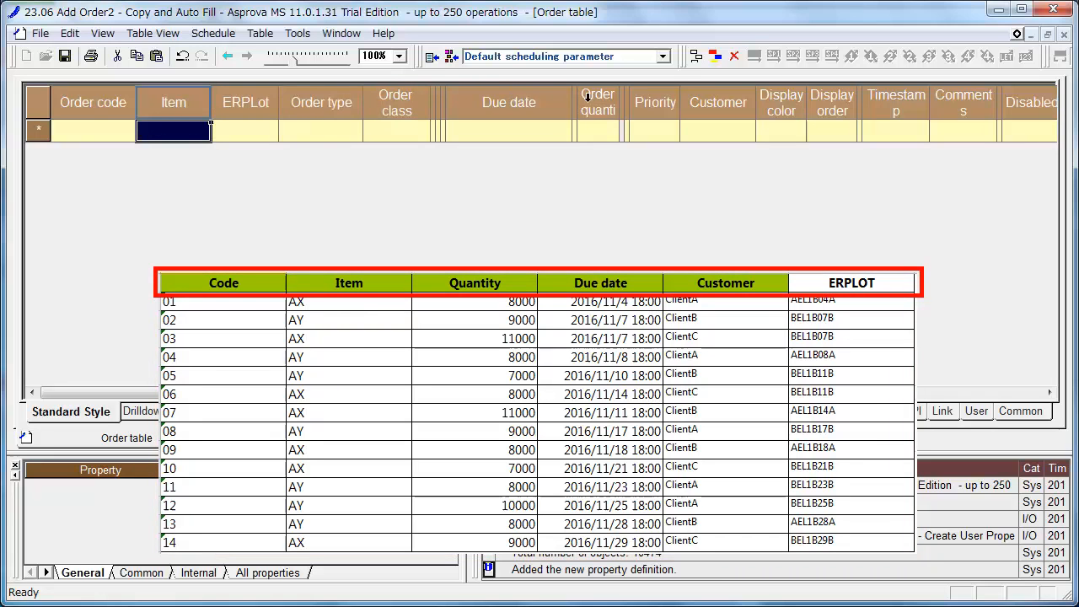
click(612, 131)
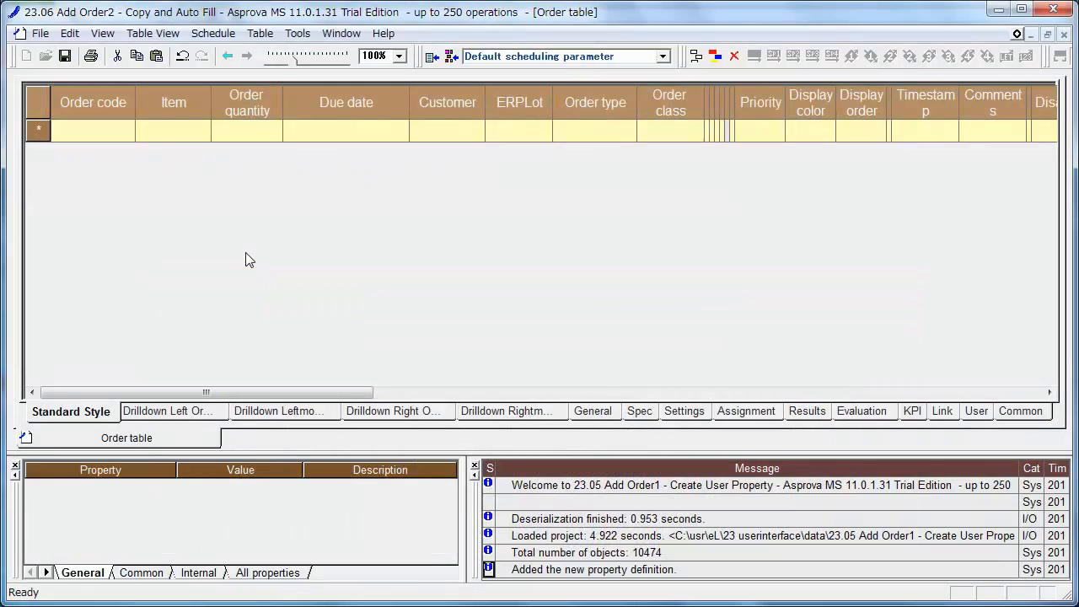
mouse_move(107, 174)
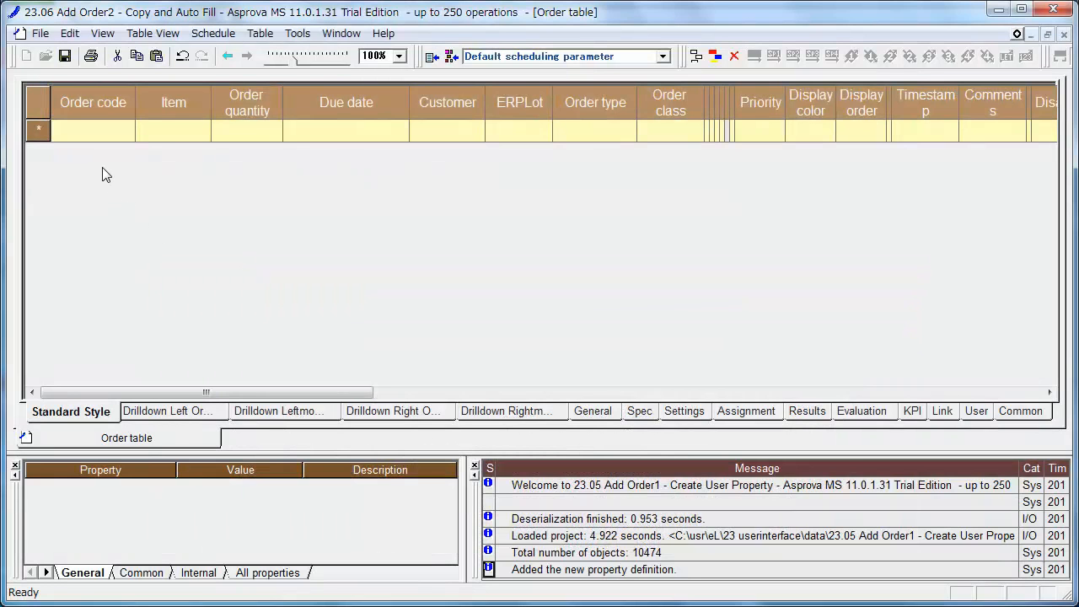
Step: Create a new table style named ExcelPasteOrder from the current column layout
right_click(37, 104)
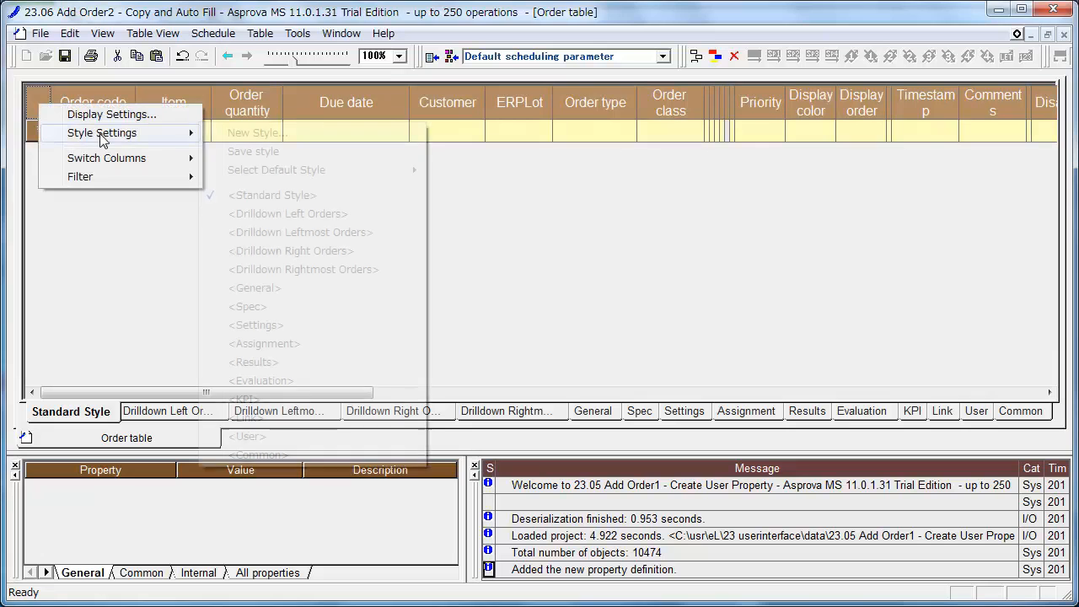
click(253, 132)
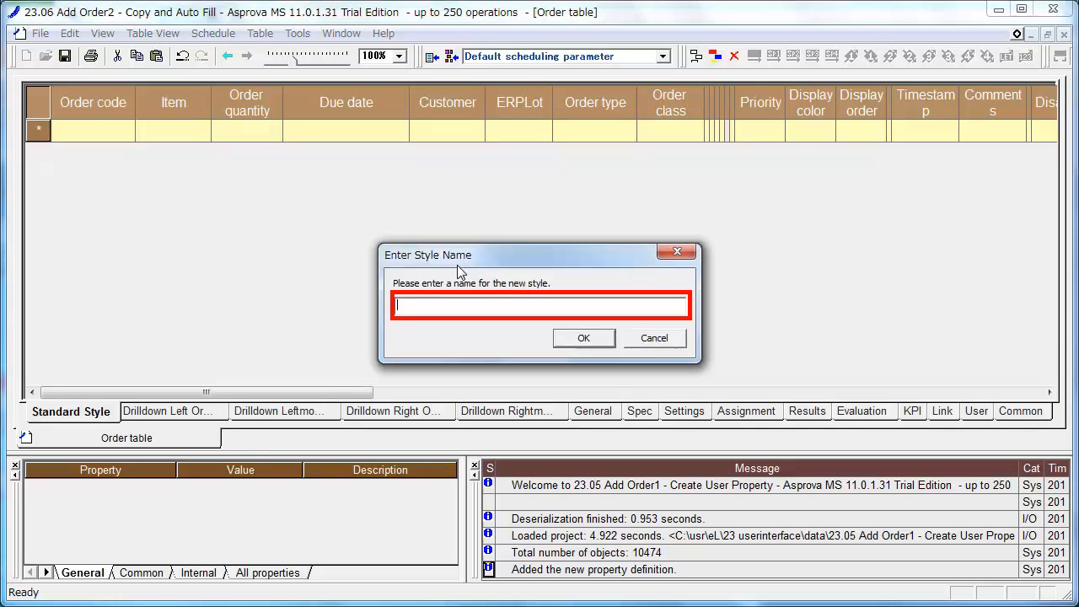
text(ExcelPasteOrder)
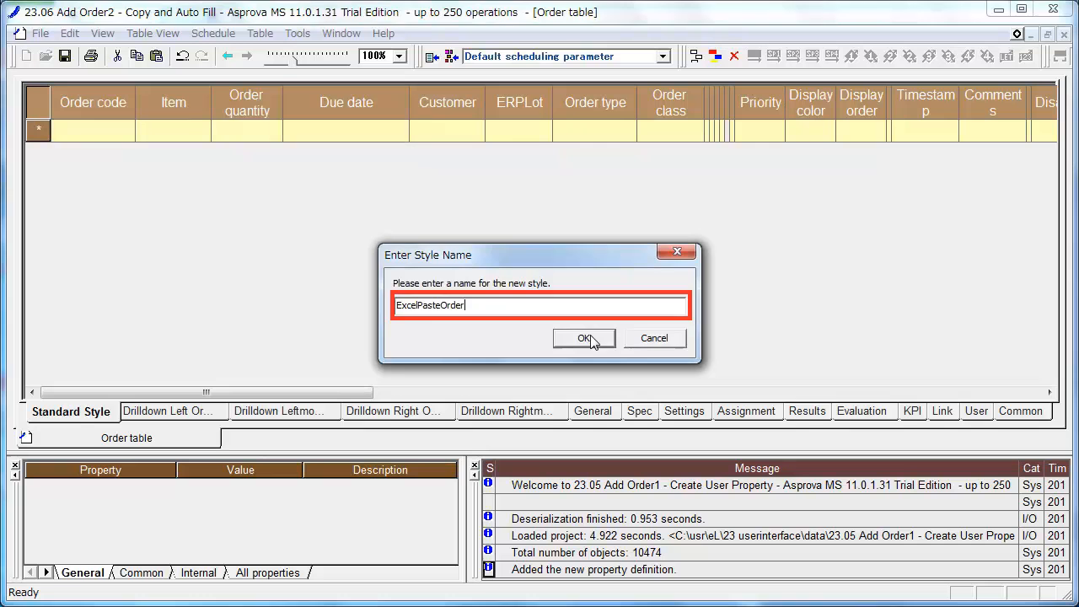
click(583, 337)
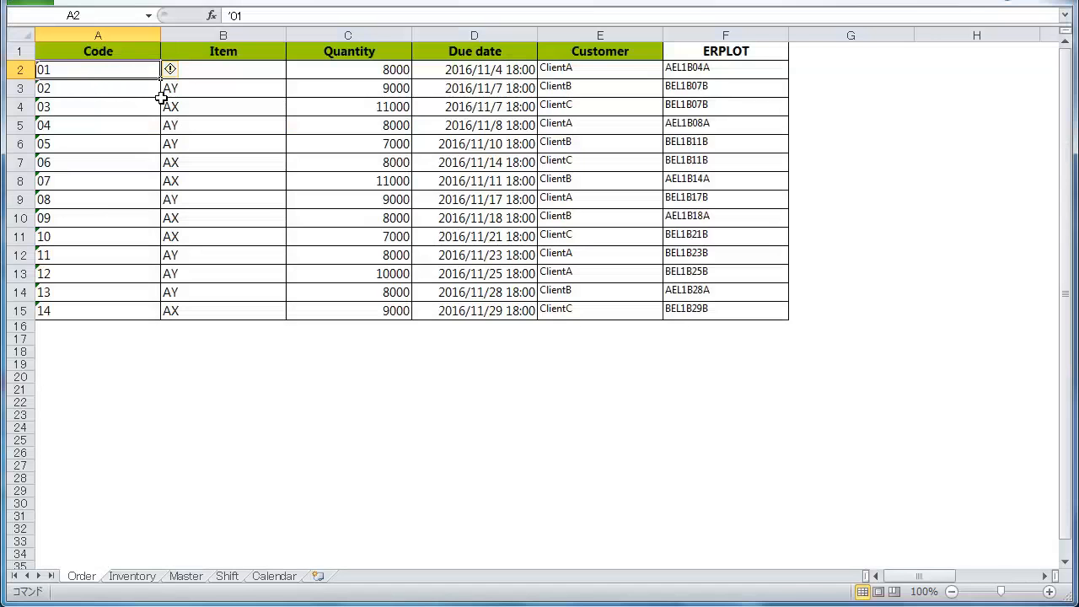
Step: Select the fourteen order rows, codes 01 to 14, on the Order sheet for copying
drag(98, 70, 98, 332)
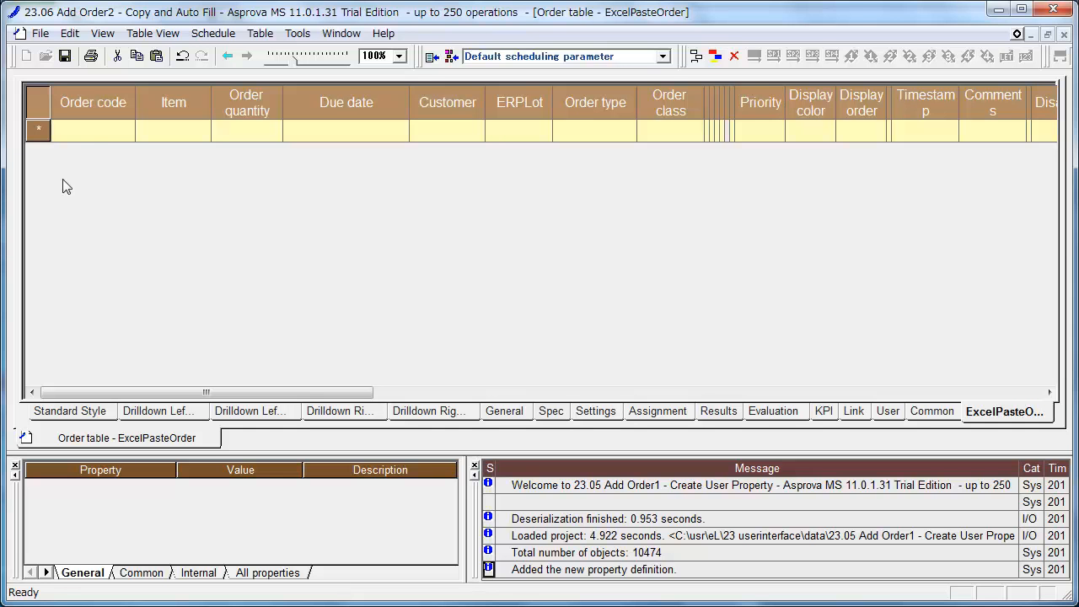
Step: Paste the fourteen copied Excel orders into the order table via Edit > Paste
click(69, 34)
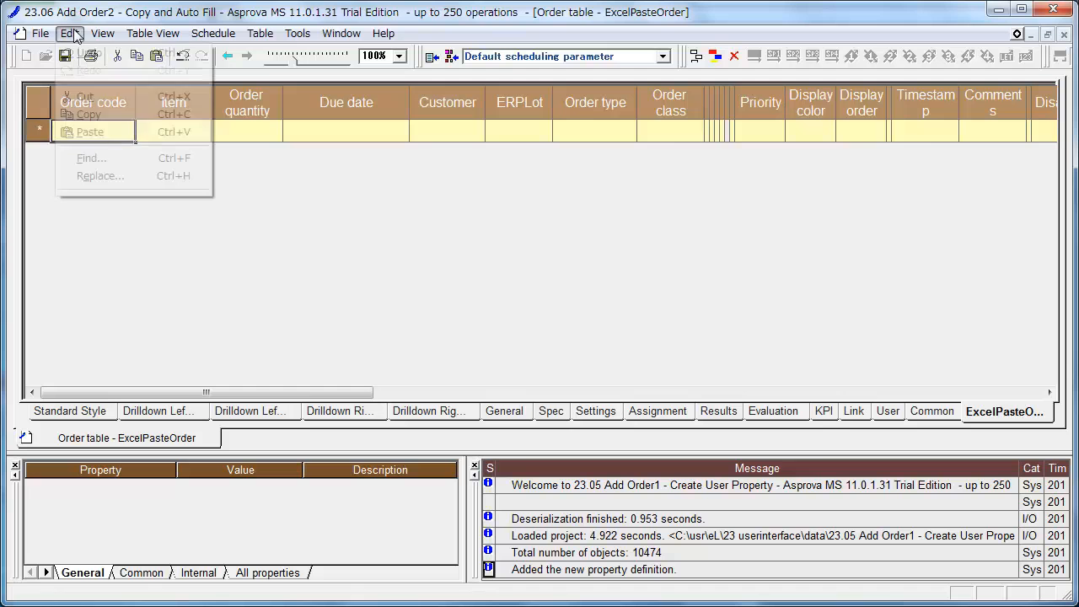
mouse_move(89, 131)
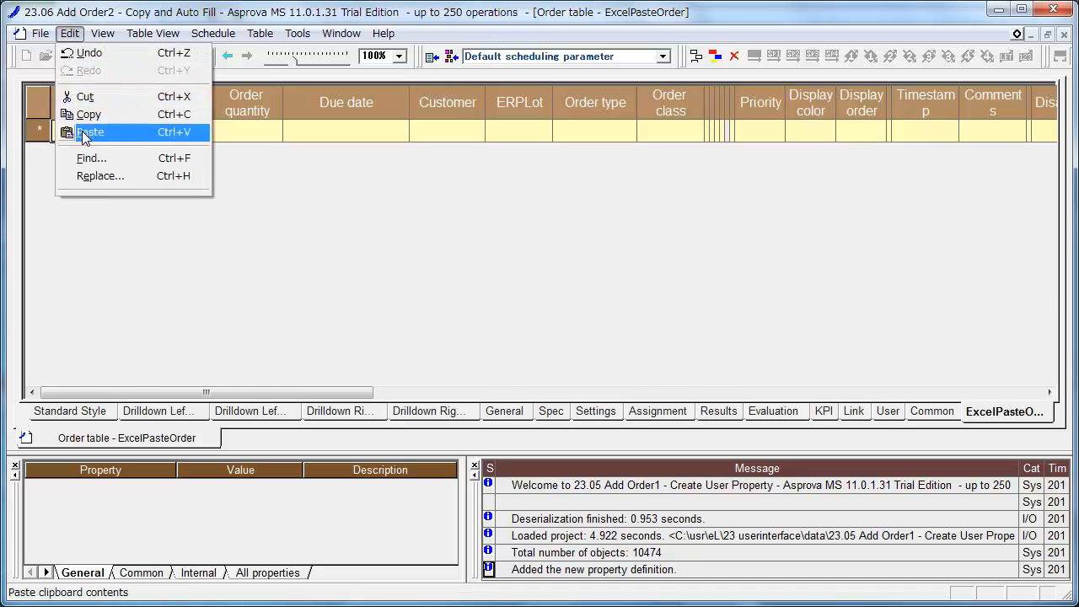
click(90, 131)
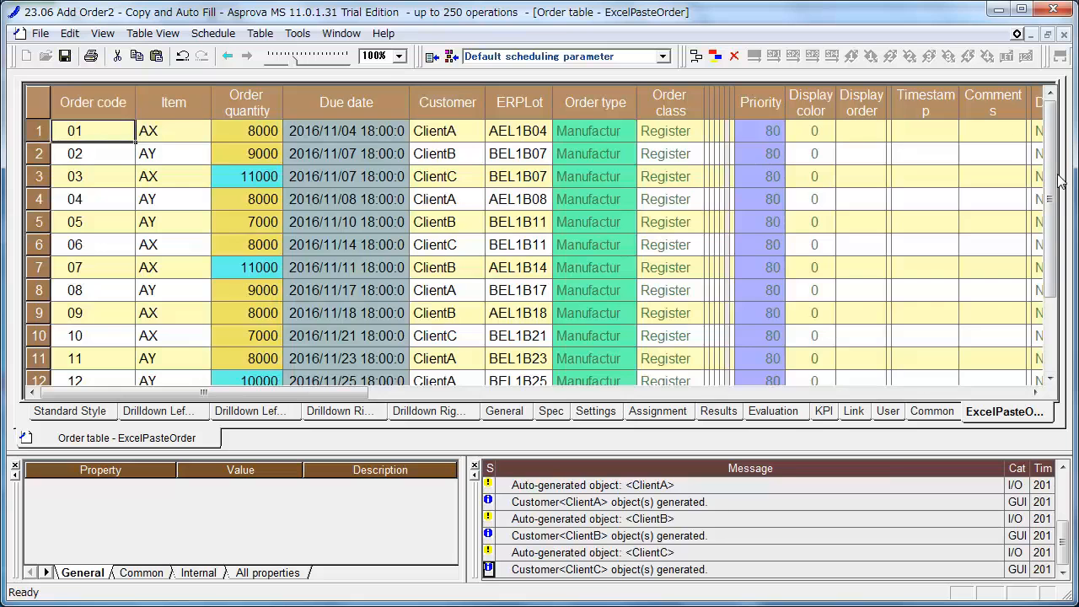
scroll(down, 3)
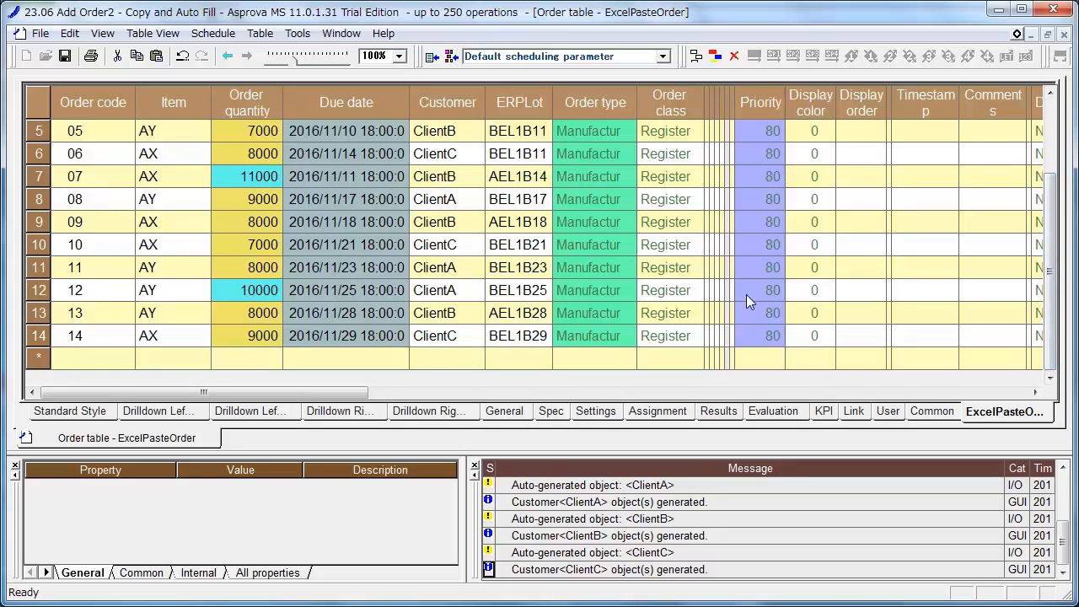
mouse_move(733, 312)
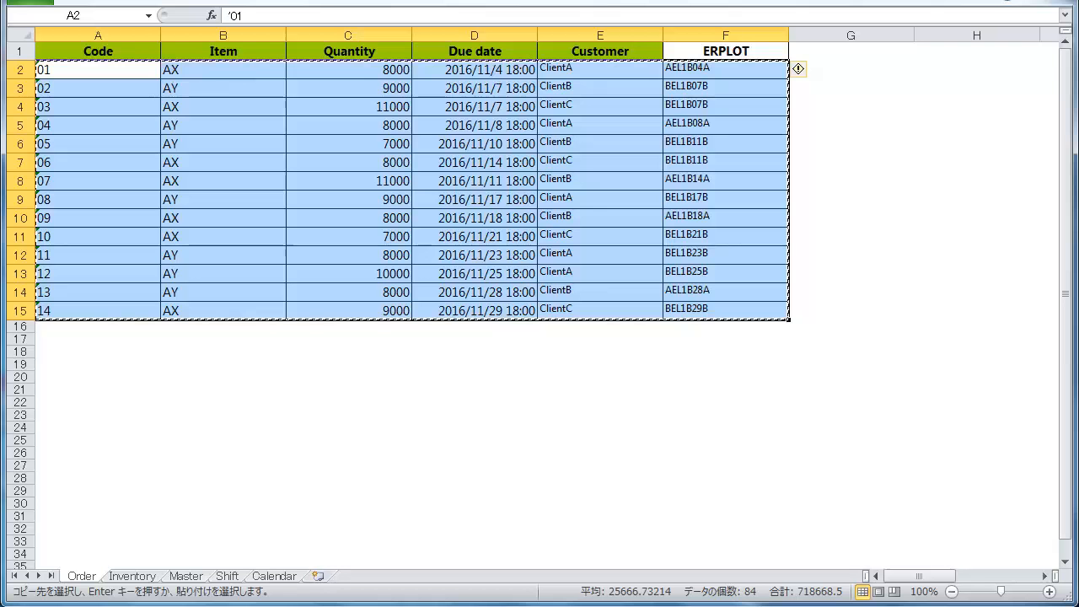
Step: Copy the Z01-A inventory row (item A, quantity 120000) from the Inventory sheet
click(131, 576)
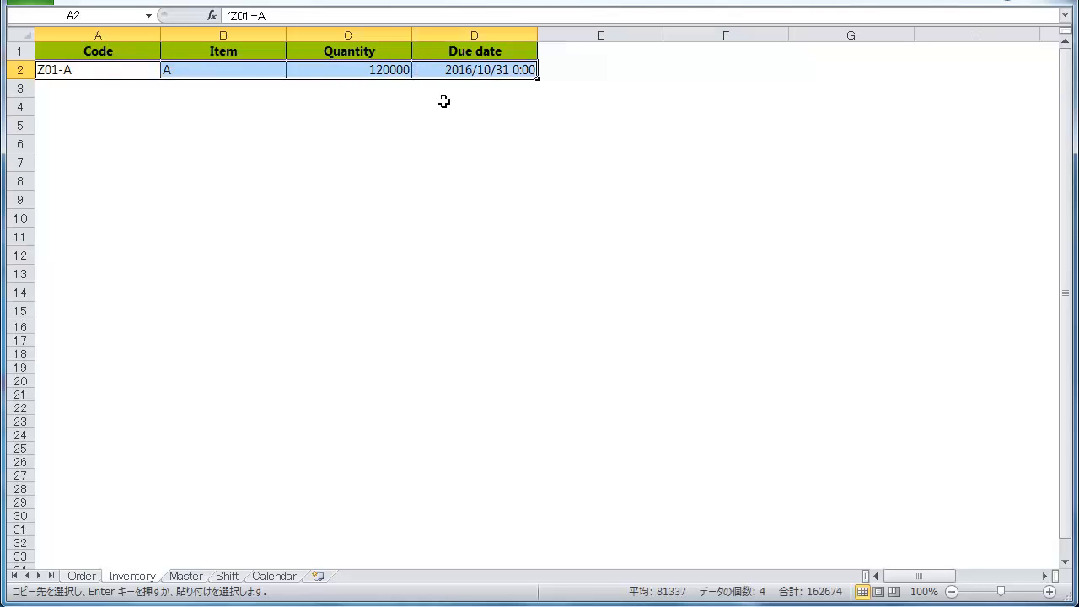
key(ctrl+c)
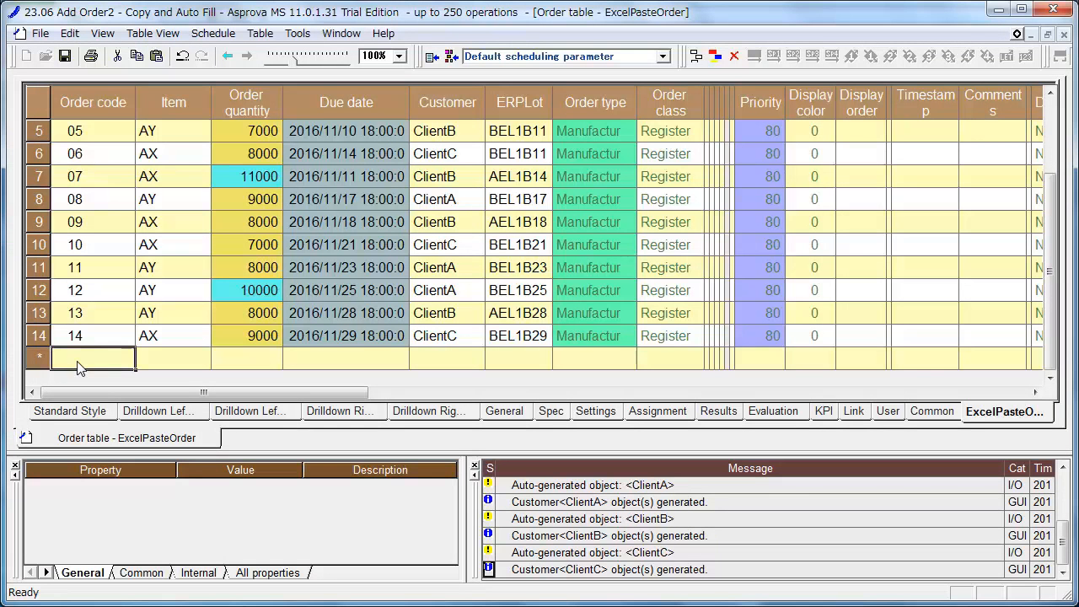
Step: Paste inventory row Z01-A, quantity 120000, below order 14 via Edit > Paste
click(69, 34)
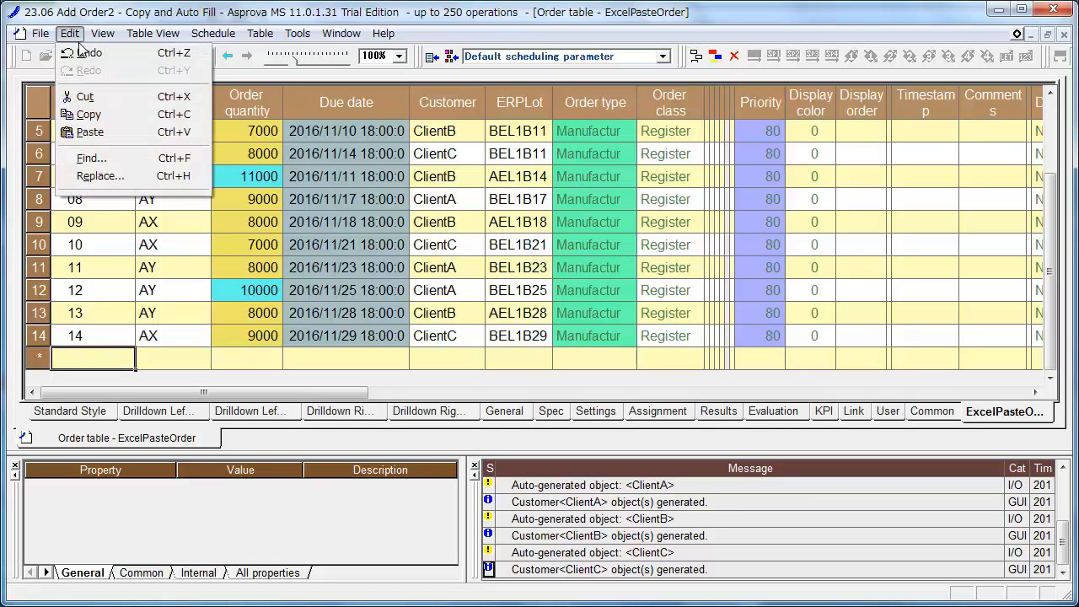
click(90, 132)
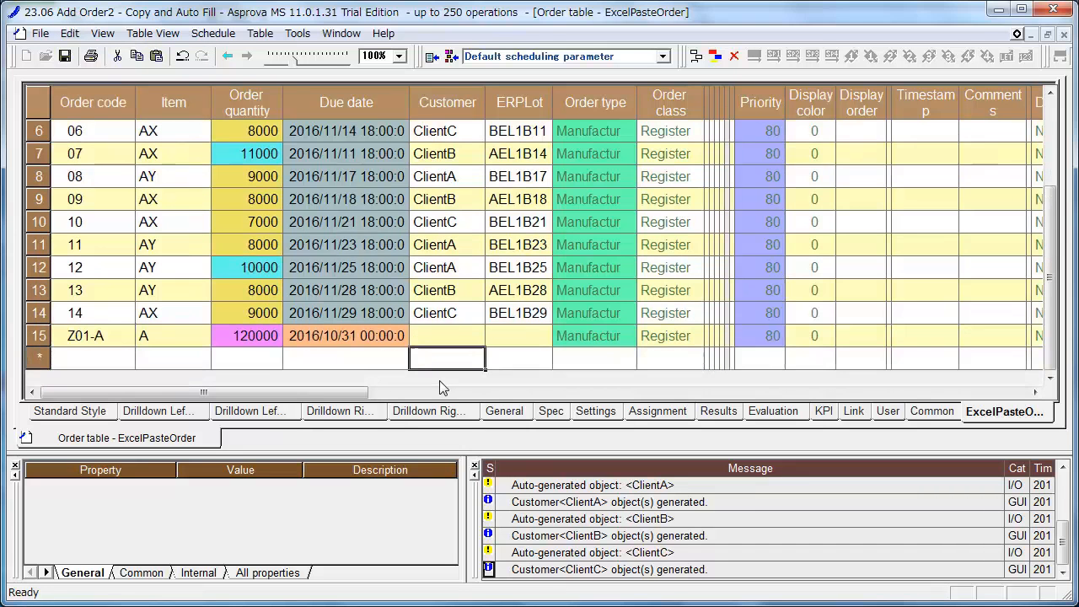
mouse_move(462, 386)
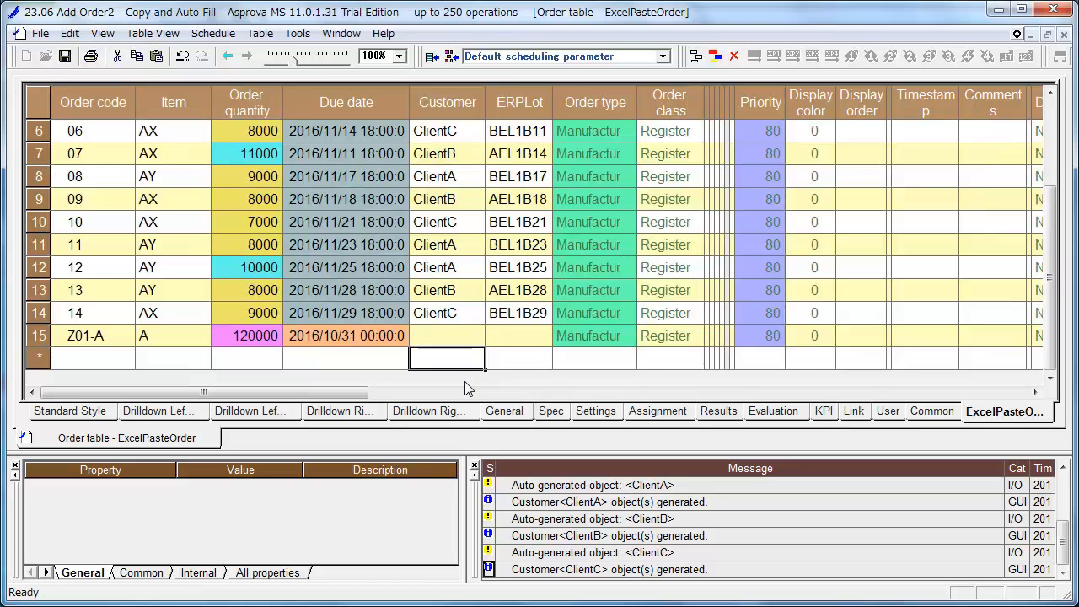
Step: Set the order type of row Z01-A to Inventory (absolute)
click(84, 336)
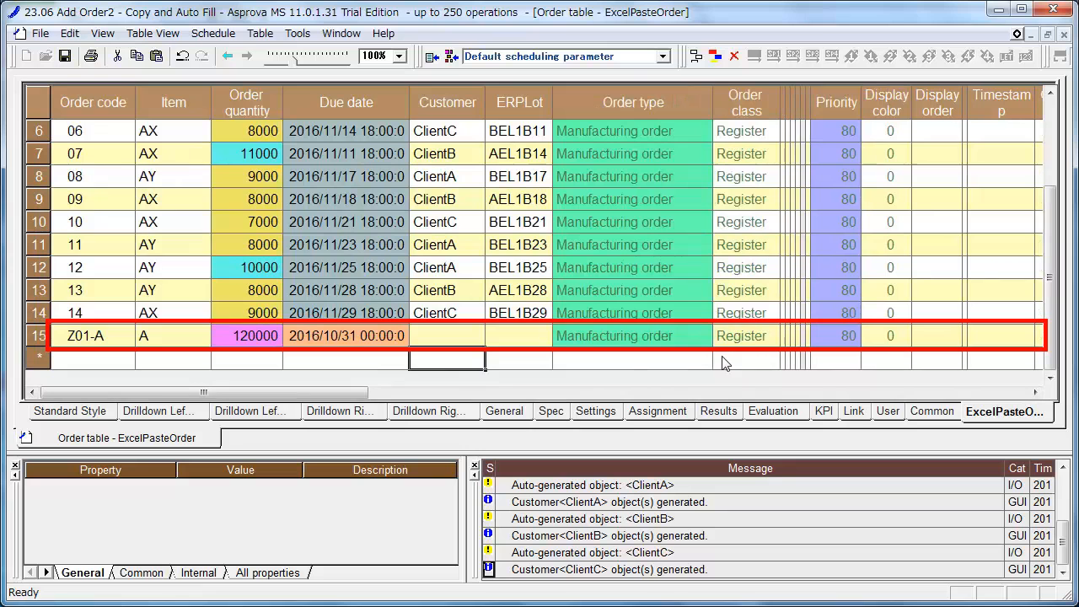
mouse_move(690, 344)
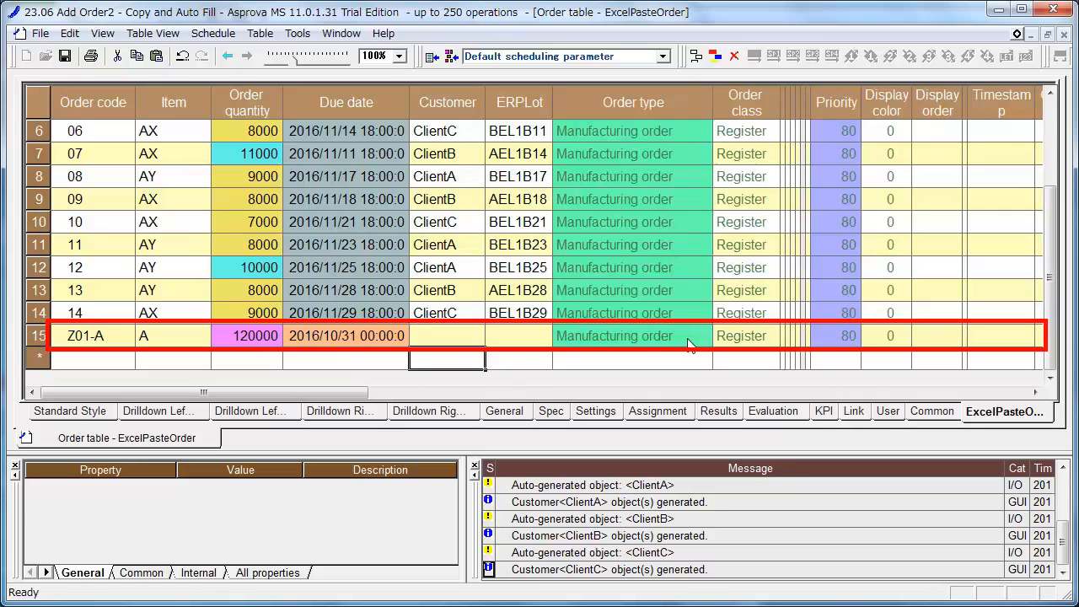
click(632, 336)
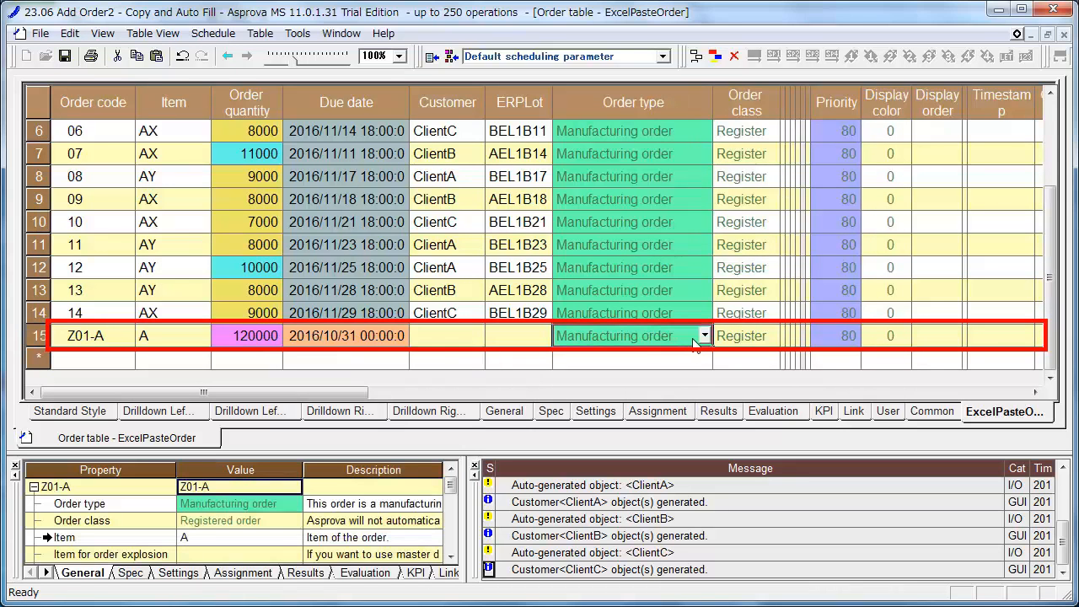
click(705, 336)
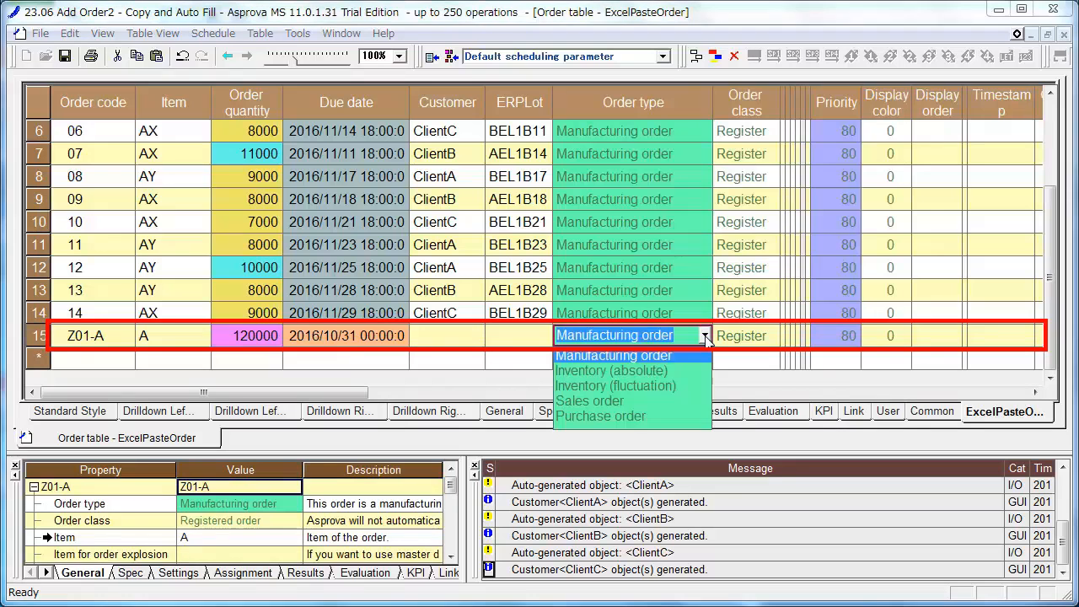
click(610, 371)
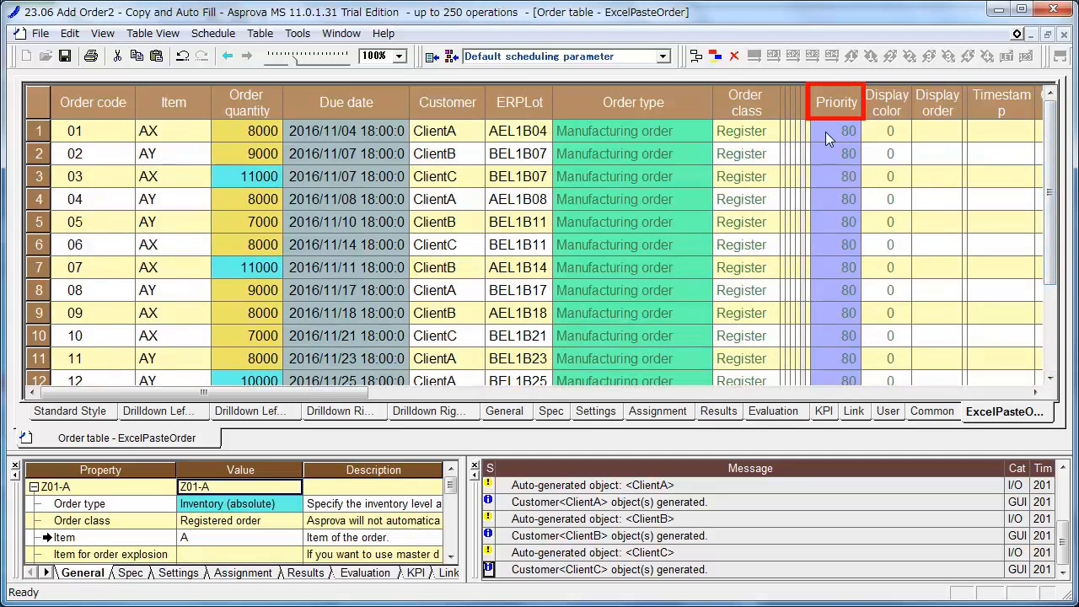
Step: Enter priority 90 for orders 01–04 and priority 20 for order 07
click(846, 132)
text(90)
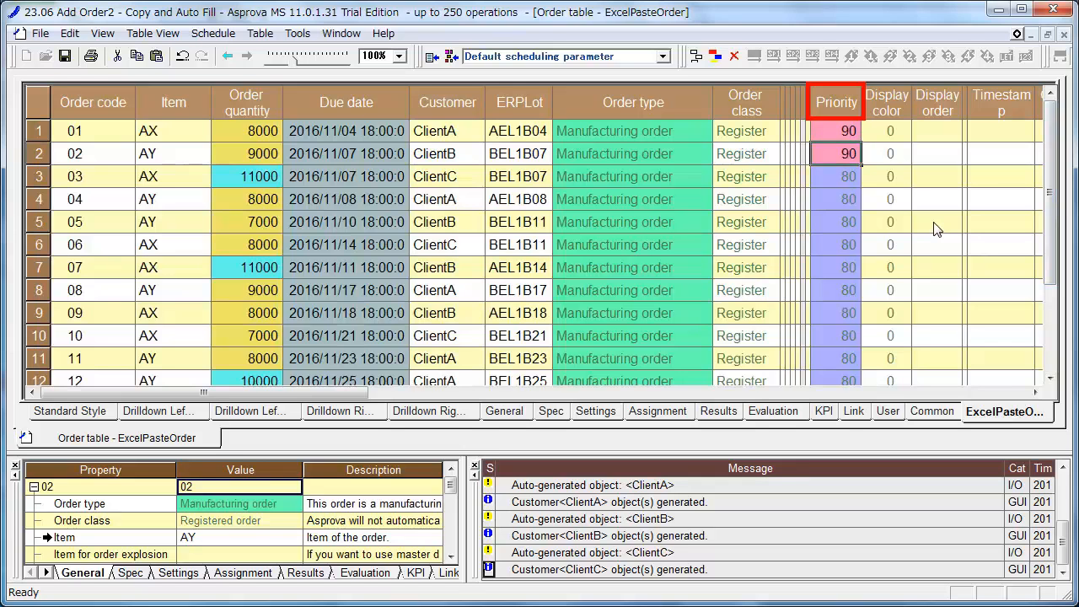
click(836, 177)
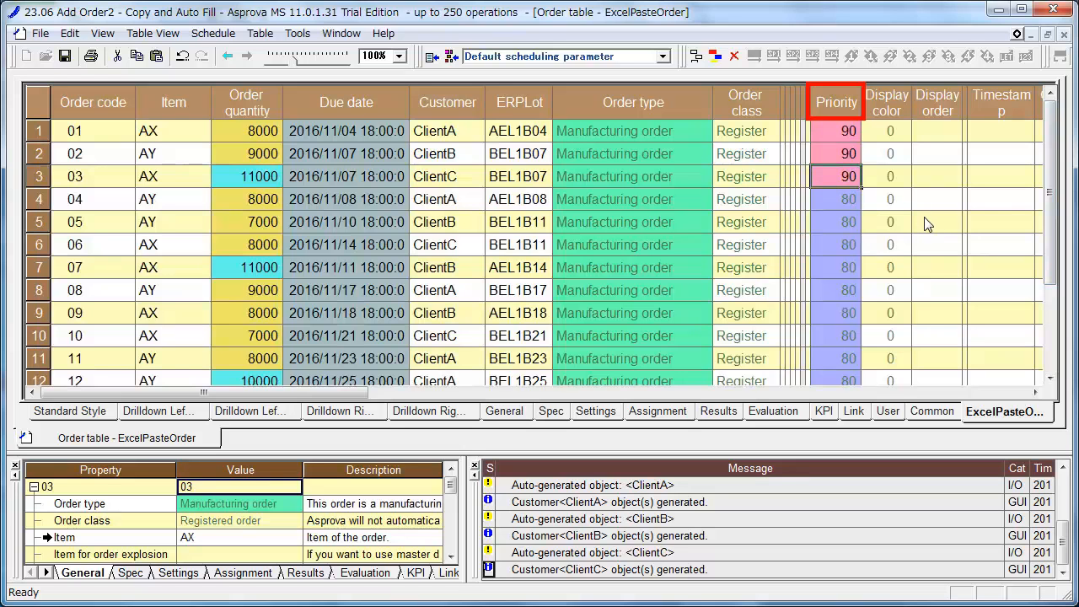
click(836, 198)
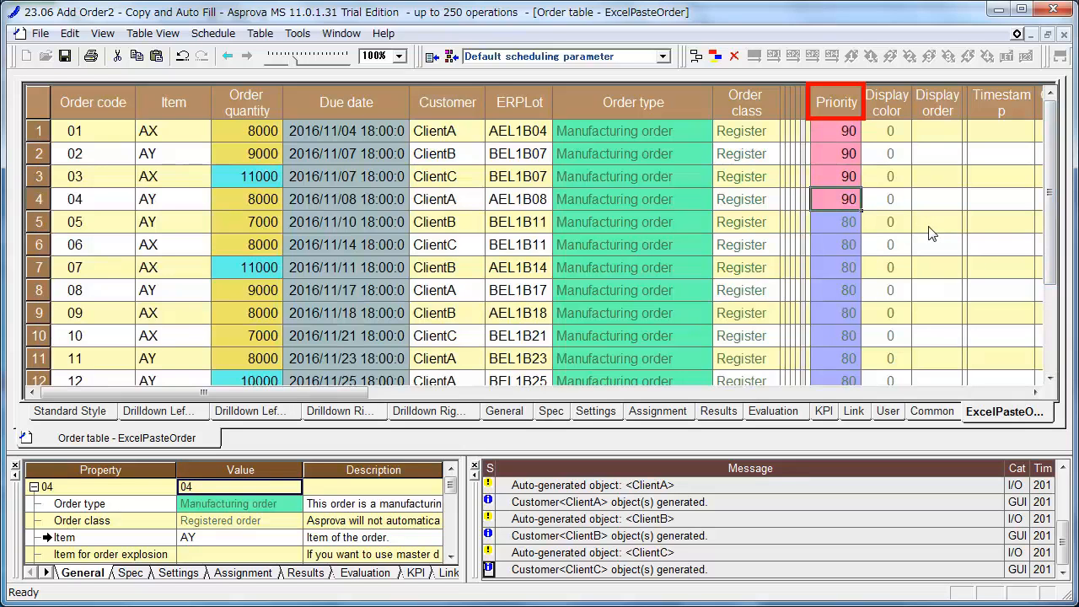
mouse_move(829, 277)
text(20)
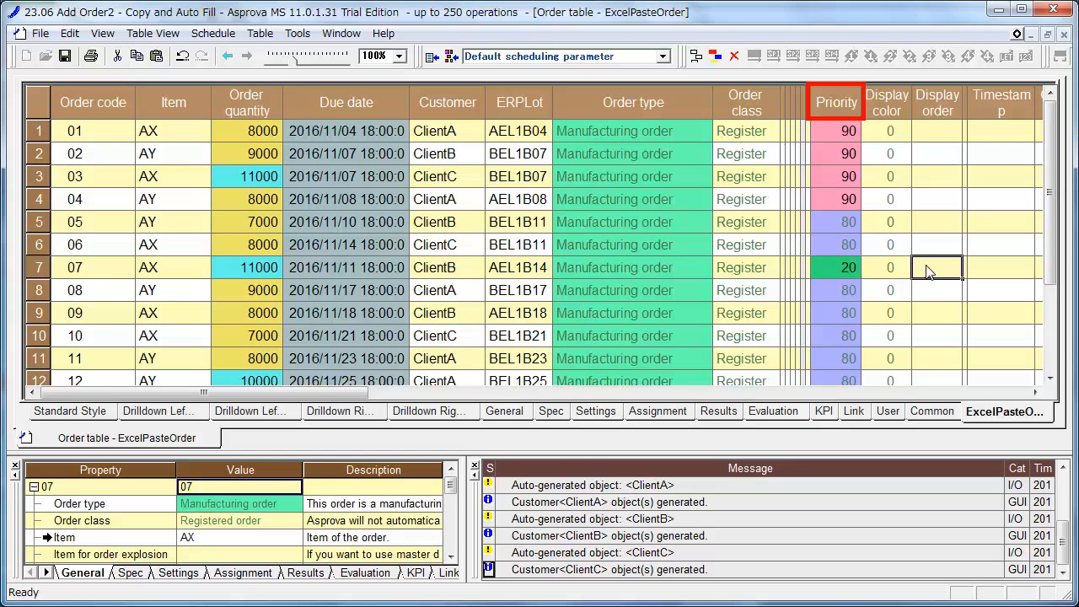
click(887, 101)
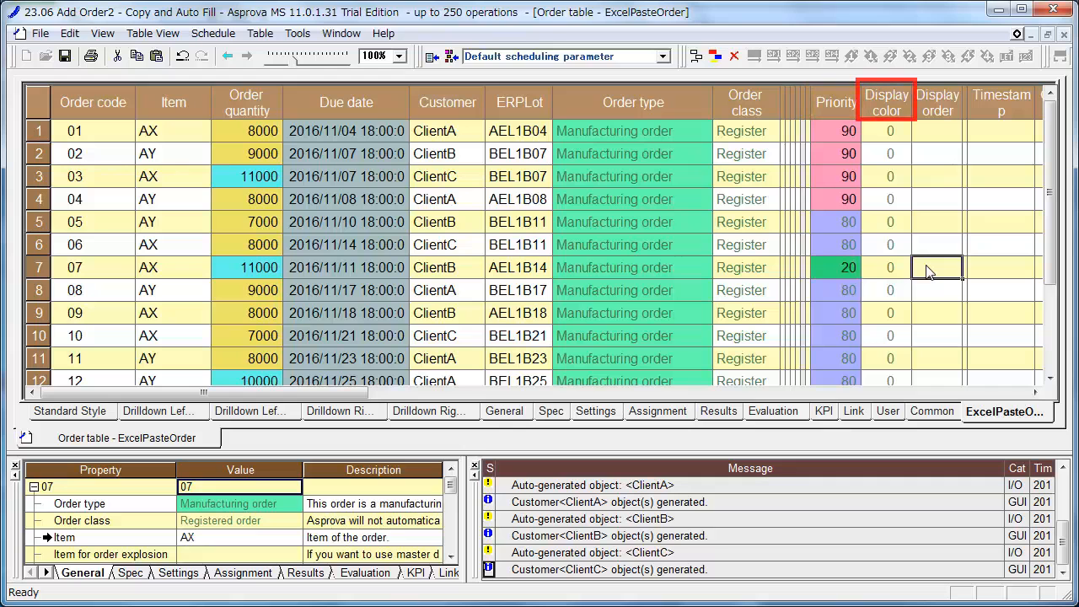
Step: Enter display colour 1 for order 01 and 2 for order 02
click(885, 131)
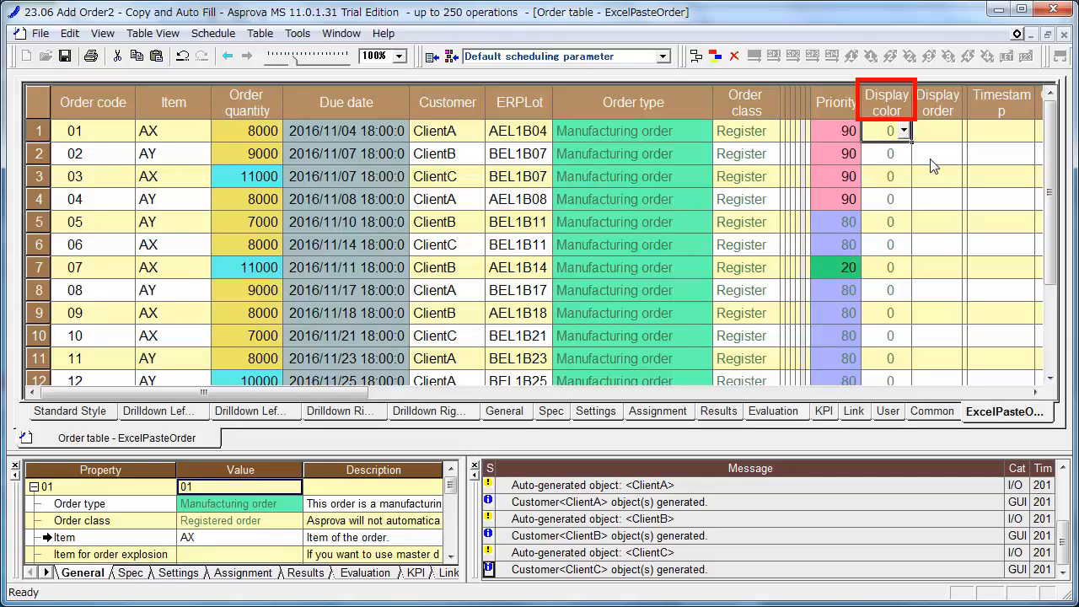
text(1)
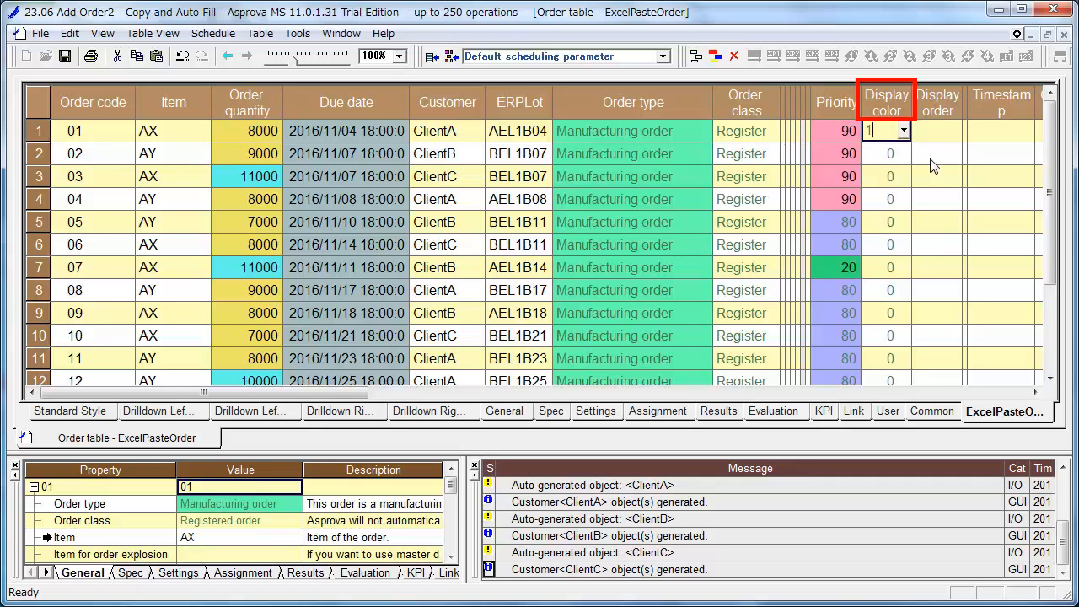
click(887, 153)
text(2)
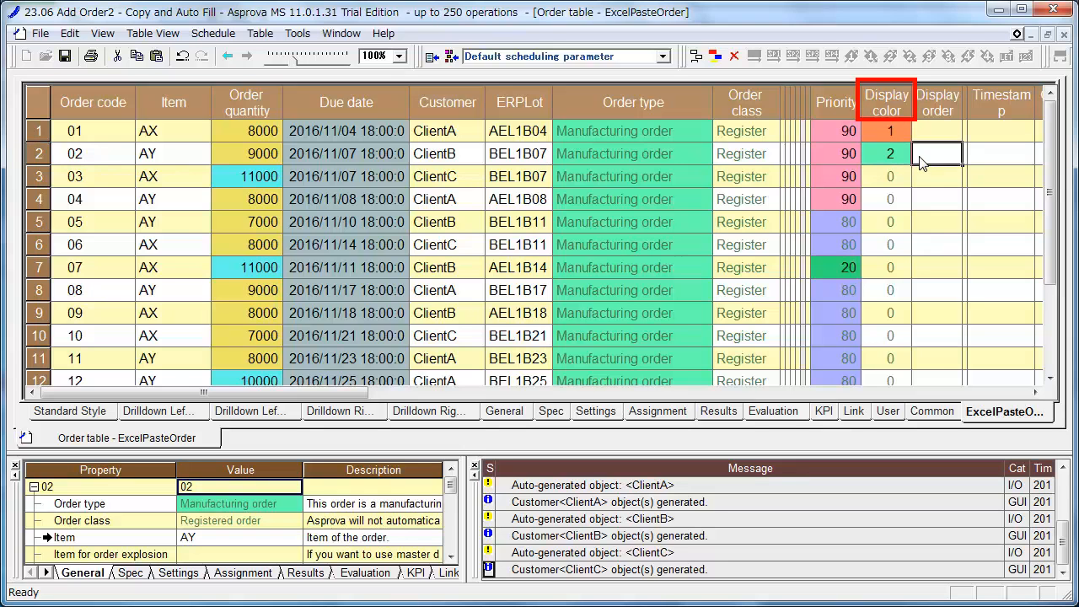
click(885, 132)
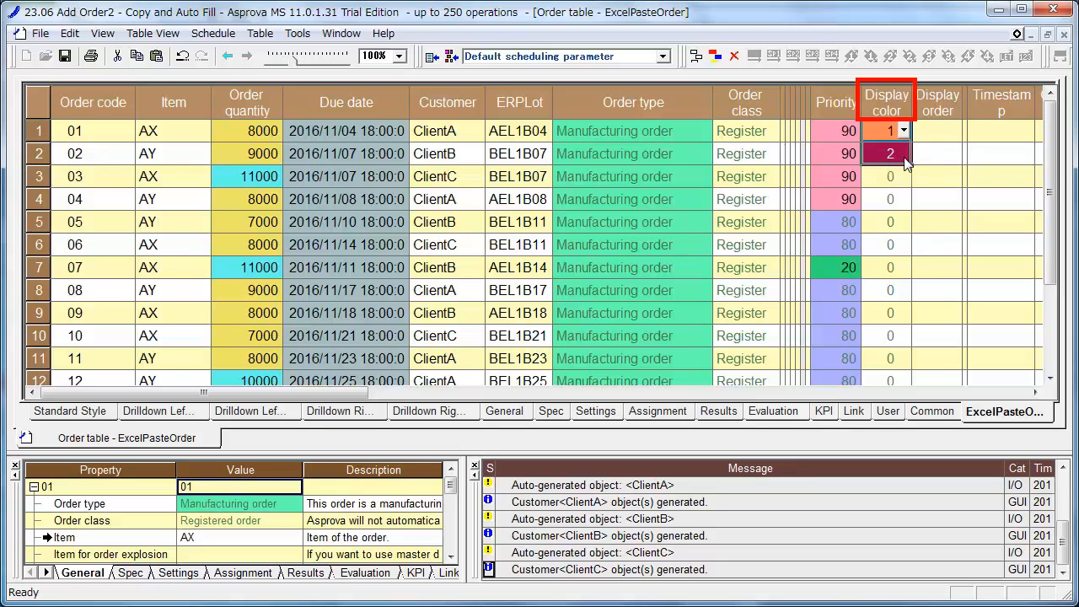
scroll(down, 3)
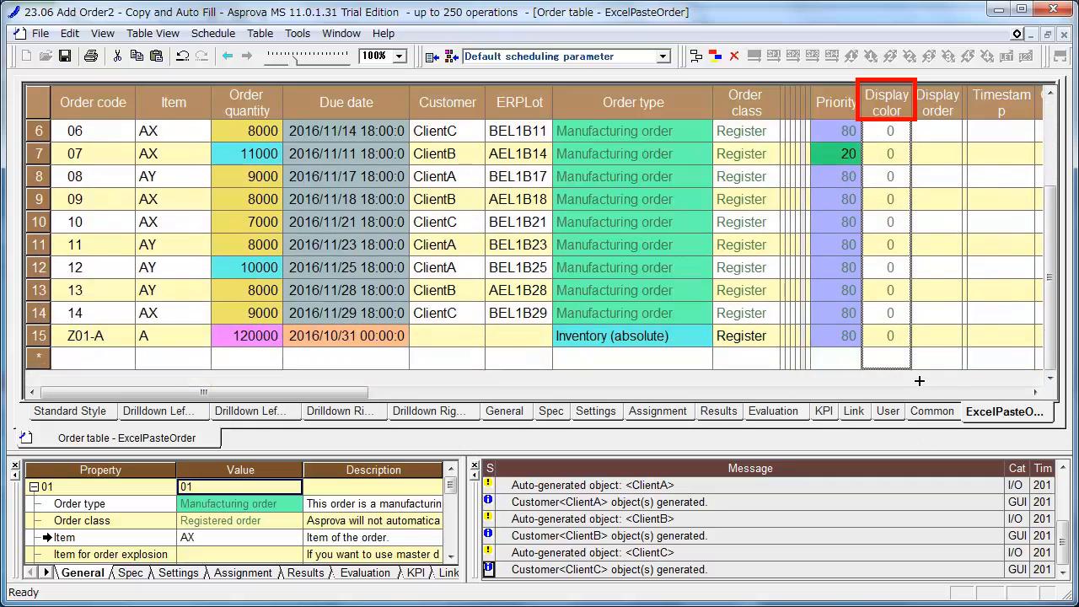